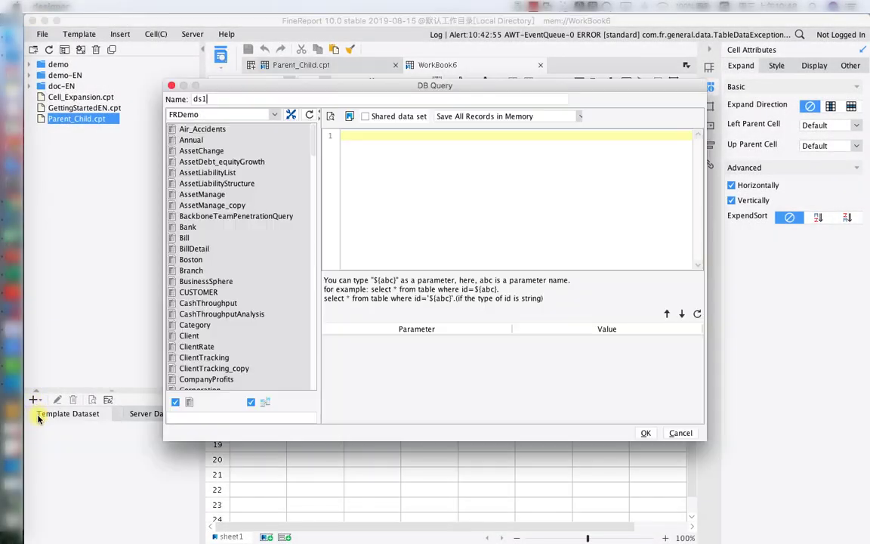
# - Create dataset ds1 from the query SELECT * FROM CUSTOMER
pyautogui.scroll(-3)
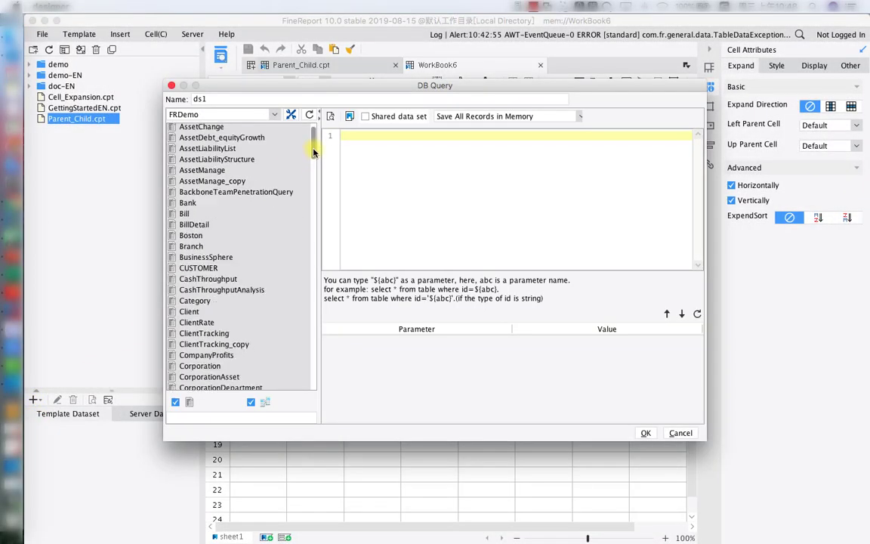
pyautogui.click(212, 176)
pyautogui.write('SELECT * FROM CUSTOMER')
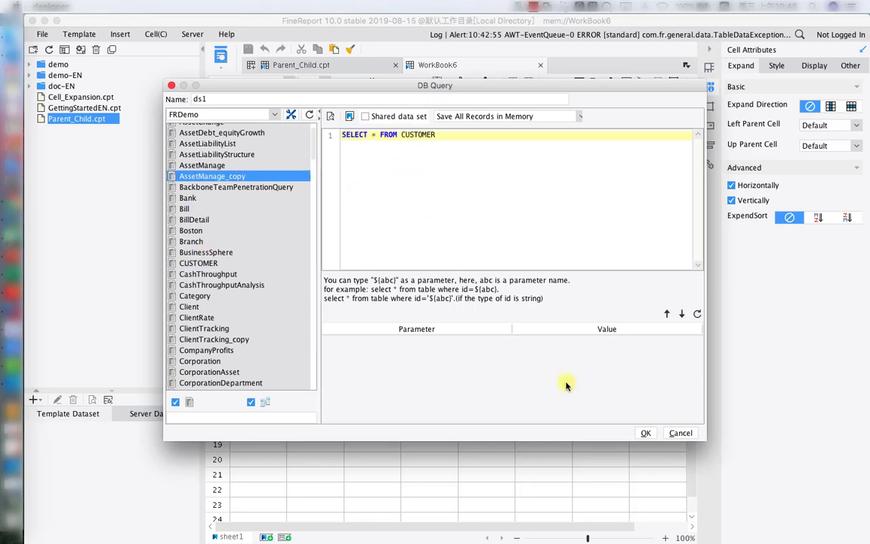
pyautogui.click(645, 433)
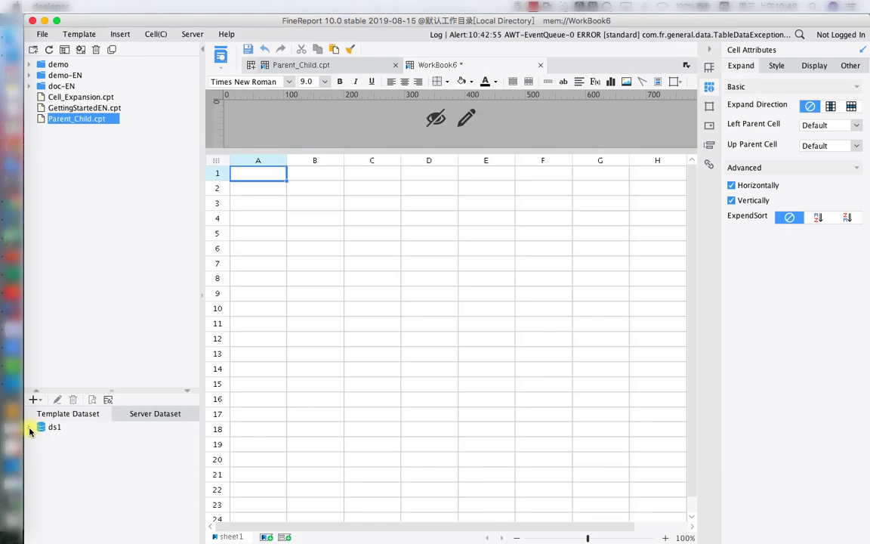
# - Bind ds1's CUSTOMERID field to cell A1 and begin saving the template
pyautogui.click(30, 427)
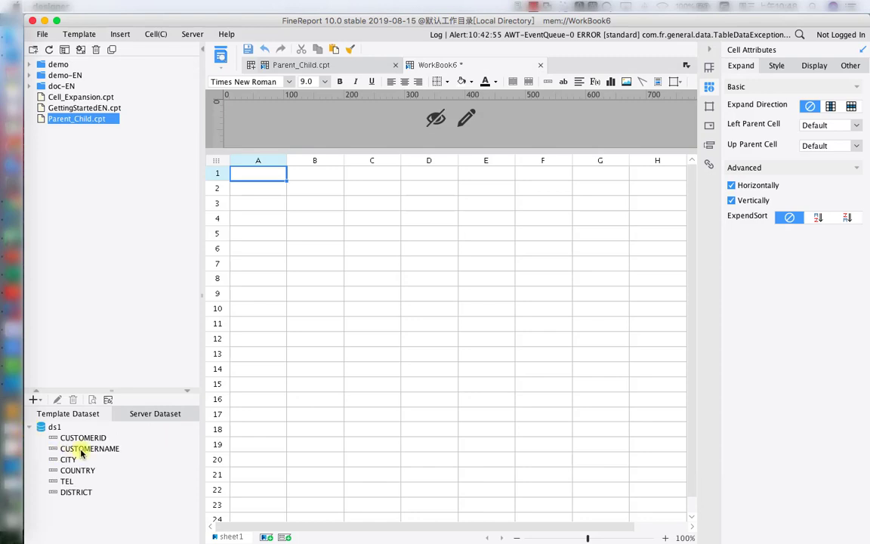
pyautogui.moveTo(83, 440)
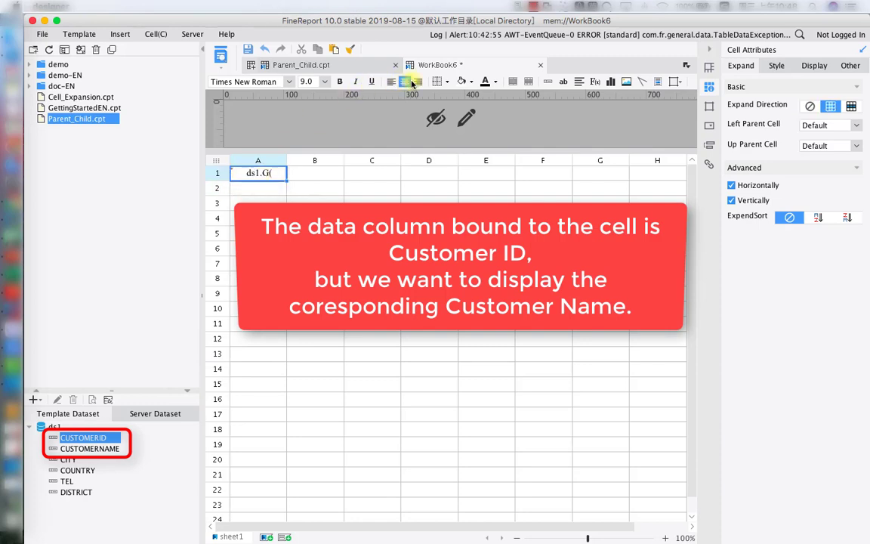
pyautogui.click(446, 81)
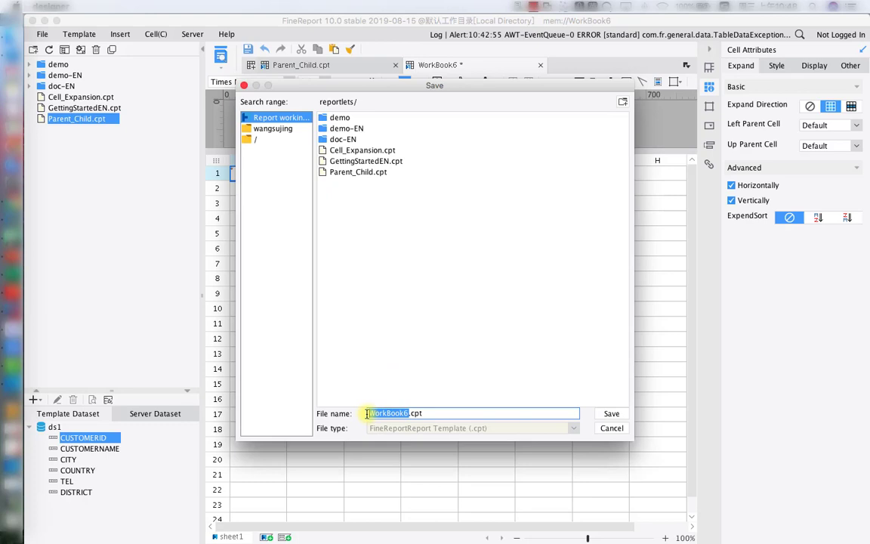
# - Name the template Data_Dictionary and save it to the reportlets folder
pyautogui.write('Data.cpt')
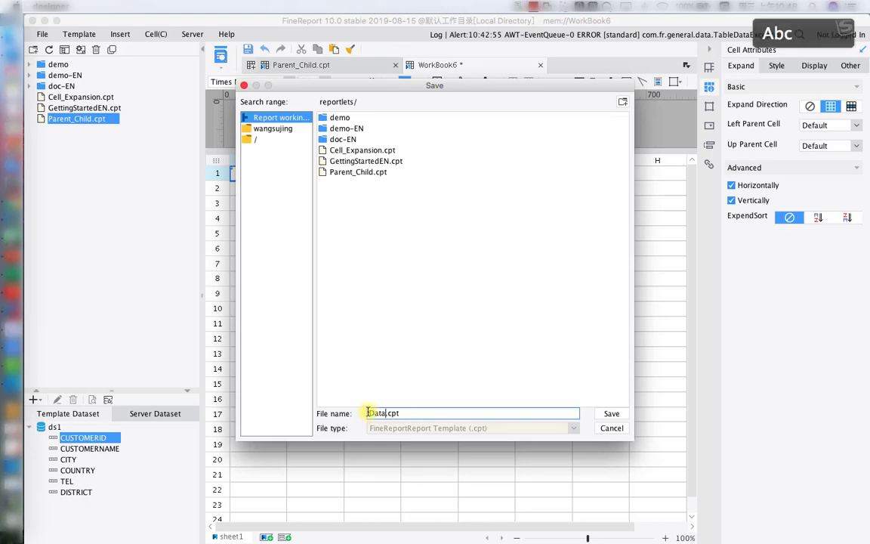
pyautogui.write('_Dictio')
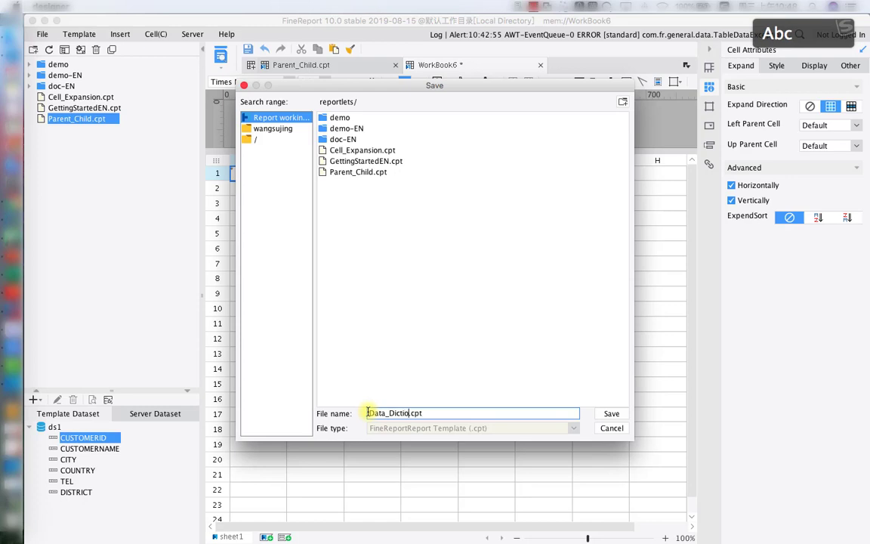
pyautogui.write('nary')
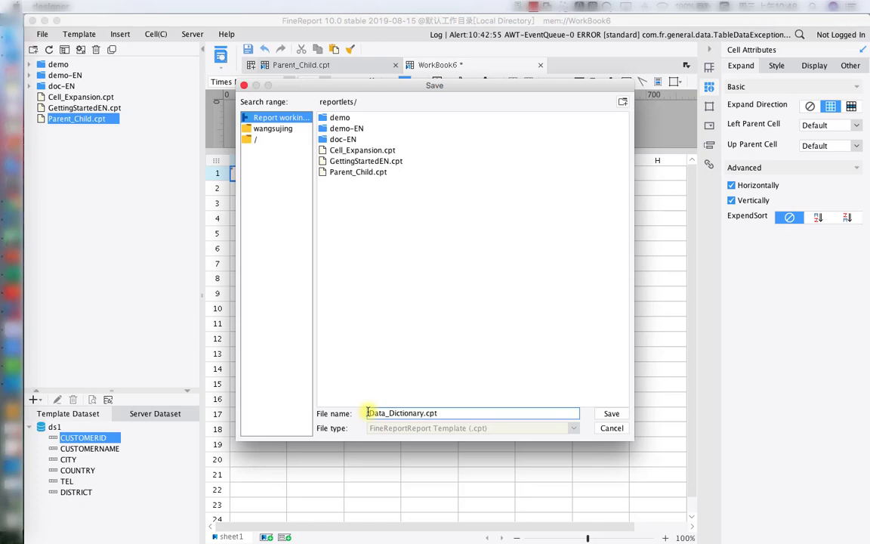
pyautogui.click(611, 413)
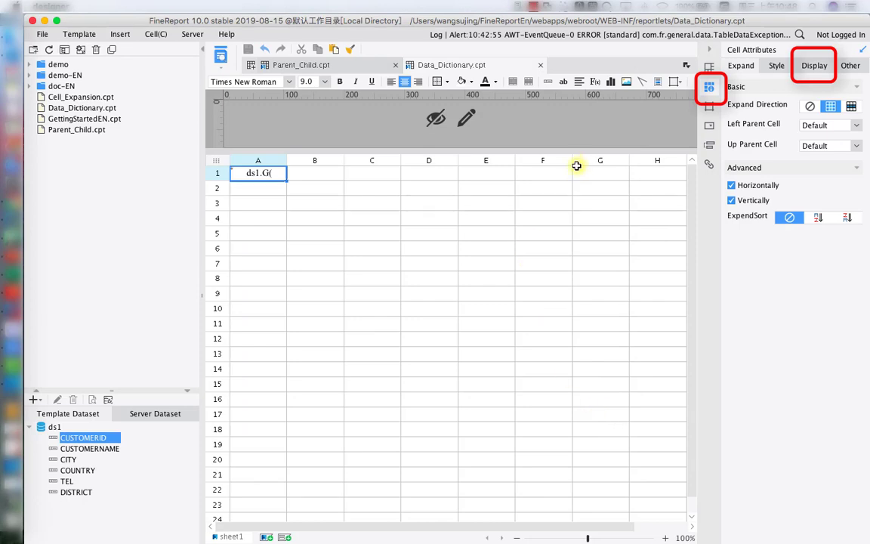
# - Set A1's display to a Data Dictionary sourced from a dataset query
pyautogui.click(854, 85)
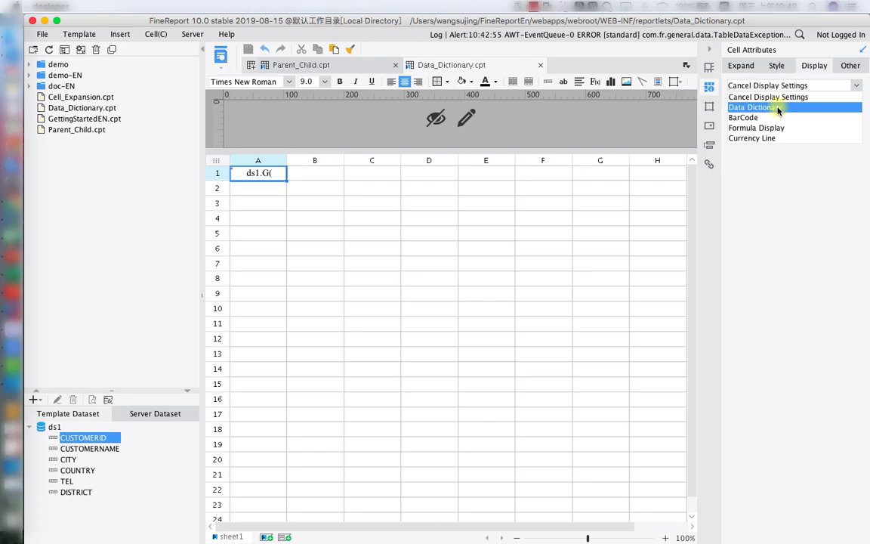
pyautogui.click(753, 107)
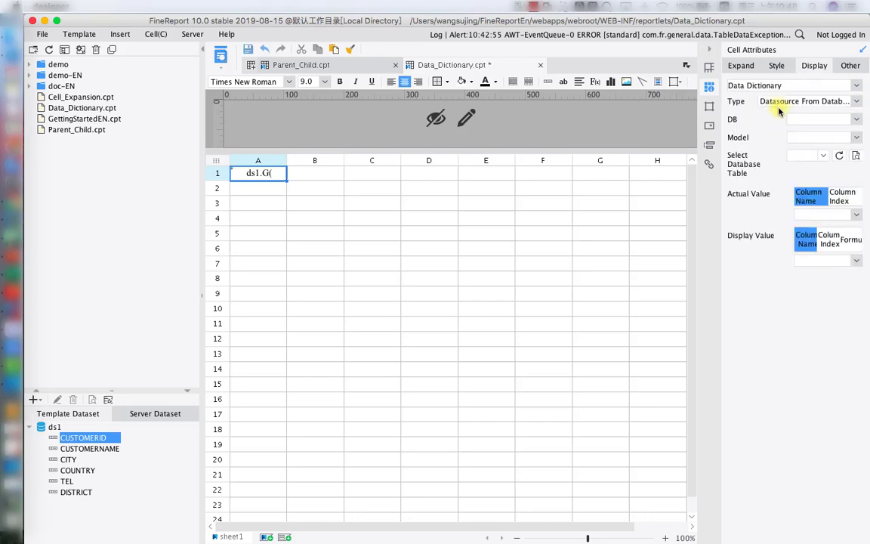
pyautogui.click(855, 101)
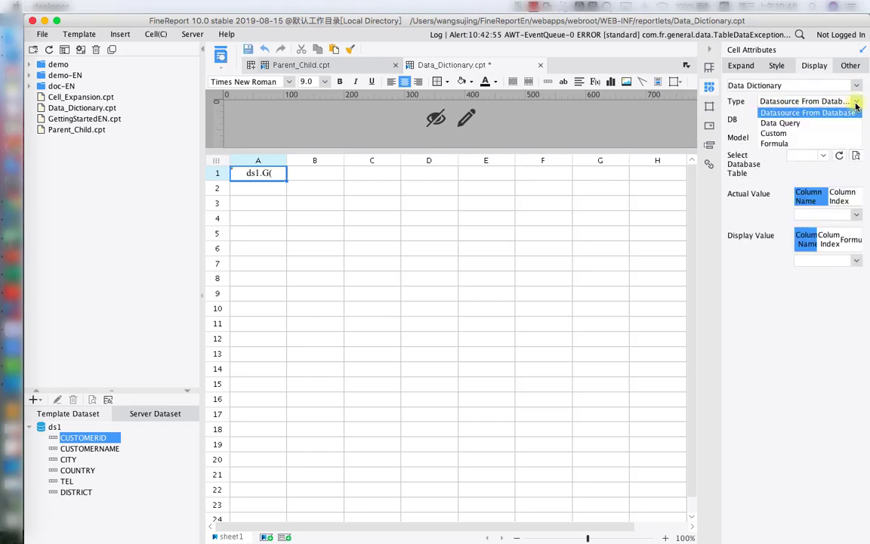
pyautogui.click(779, 123)
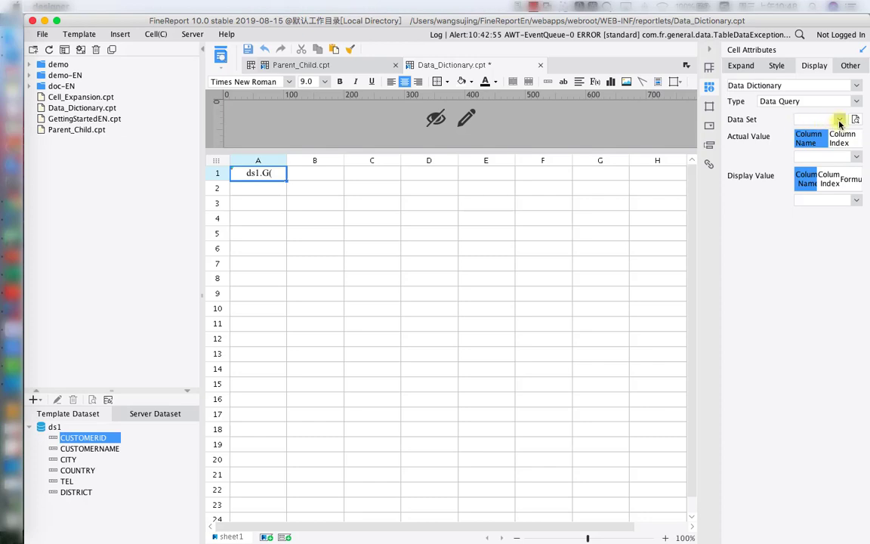
# - Map ds1's CUSTOMERID to CUSTOMERNAME as display value and preview the report
pyautogui.click(839, 119)
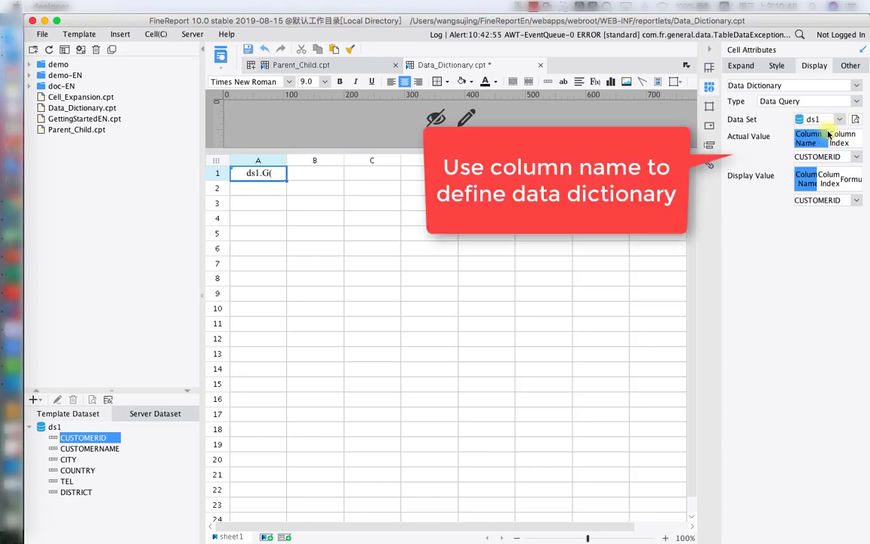
pyautogui.click(856, 199)
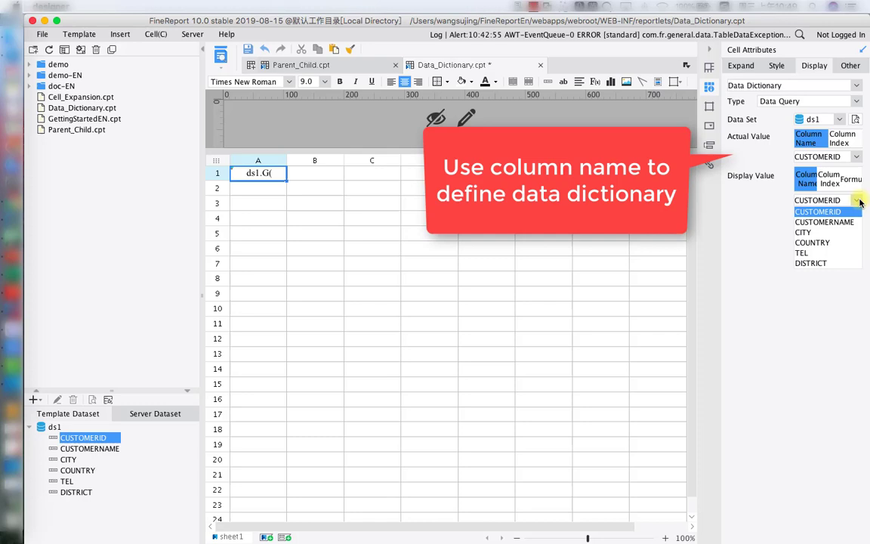
pyautogui.click(824, 221)
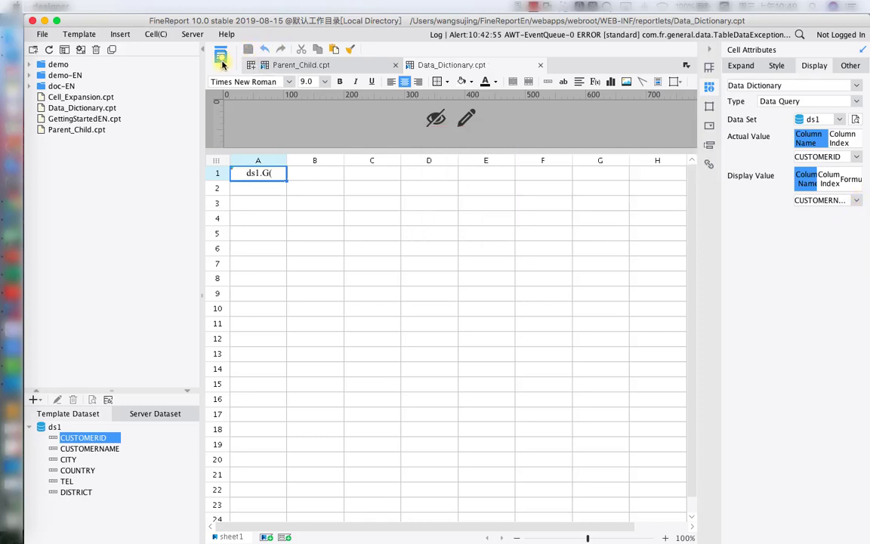
pyautogui.click(221, 49)
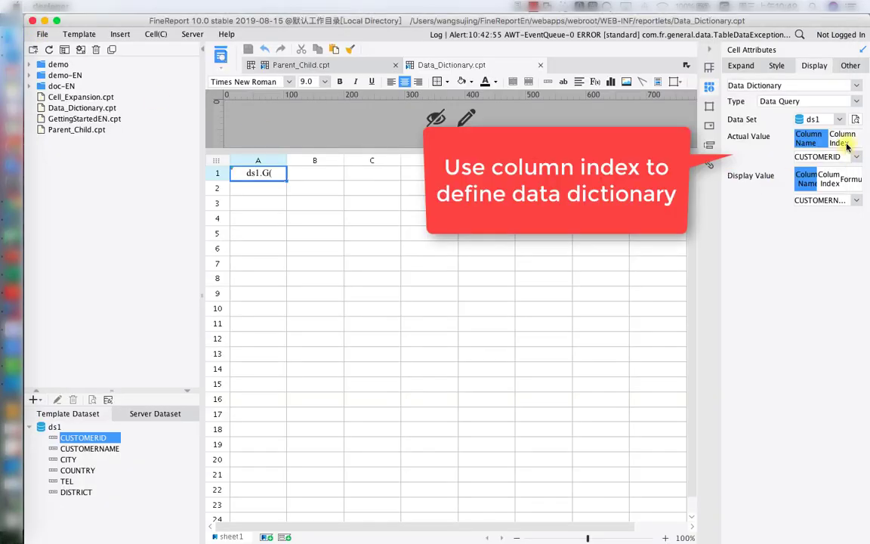
# - Switch the dictionary to column indexes 1→2, check ds1's column order, and preview
pyautogui.click(842, 138)
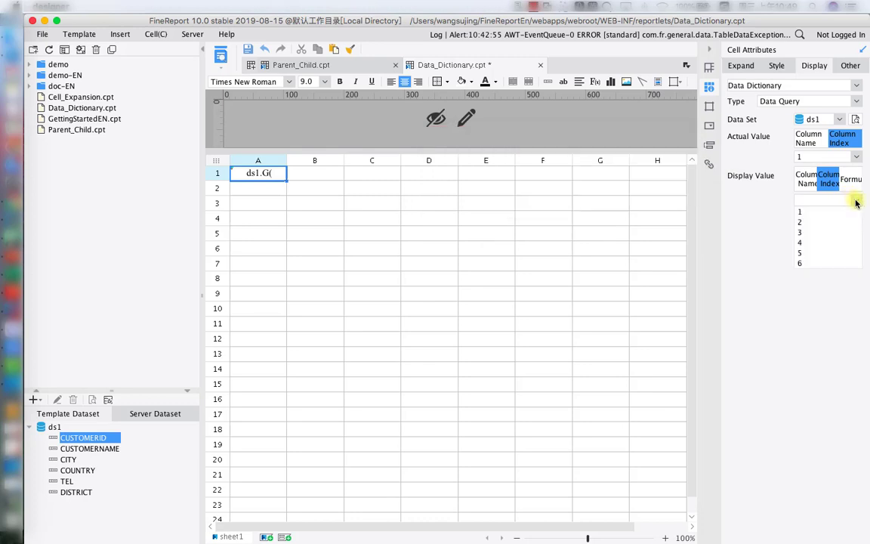
pyautogui.click(799, 221)
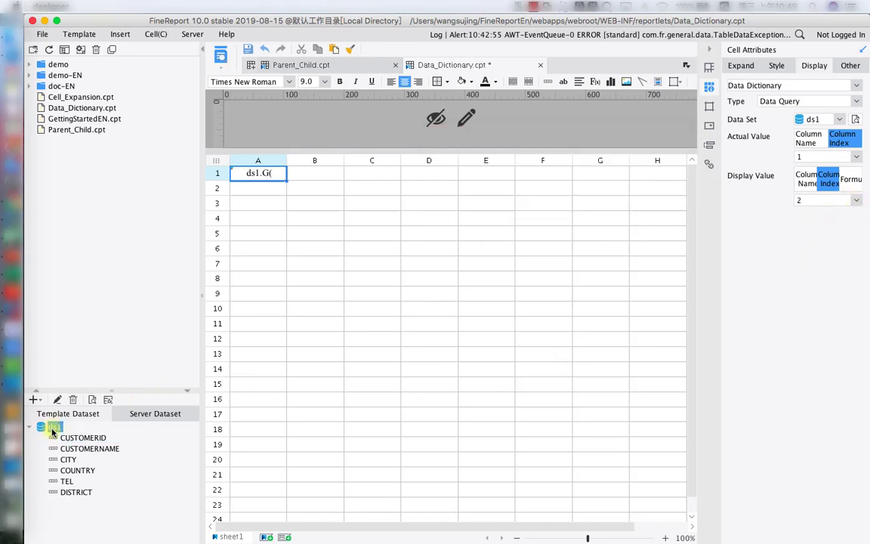
pyautogui.click(90, 400)
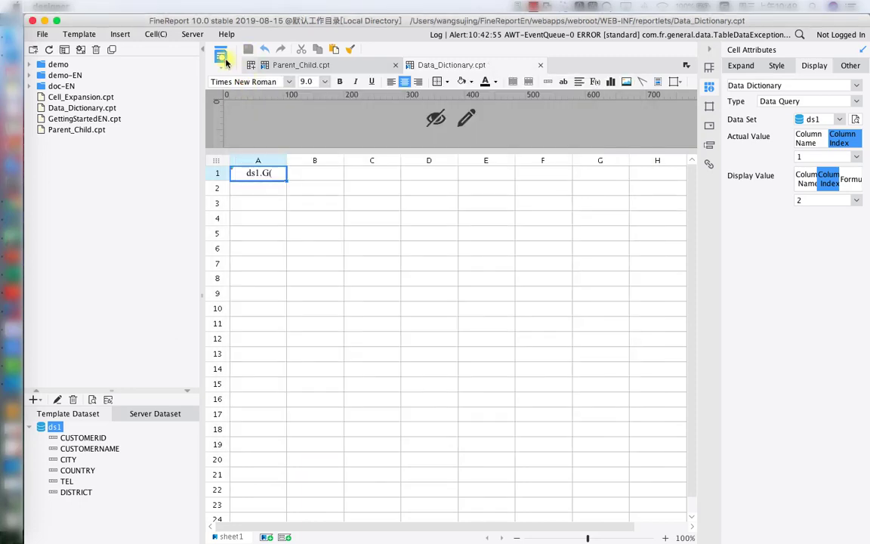
pyautogui.click(220, 55)
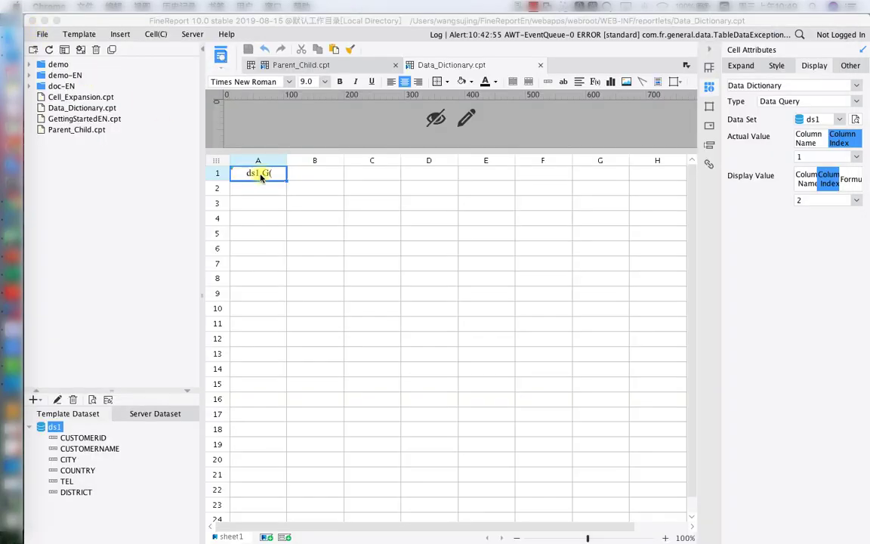
# - Clear all content and attributes from cell A1
pyautogui.rightClick(259, 173)
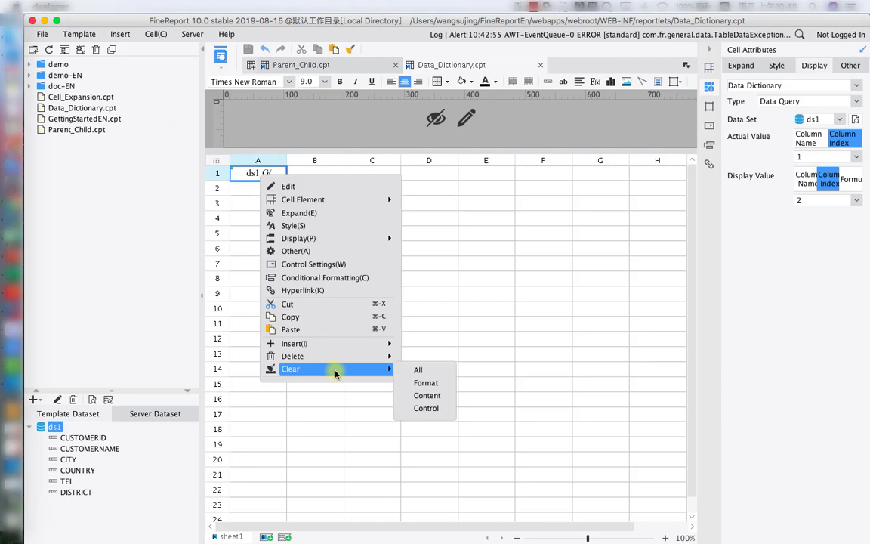
pyautogui.click(417, 370)
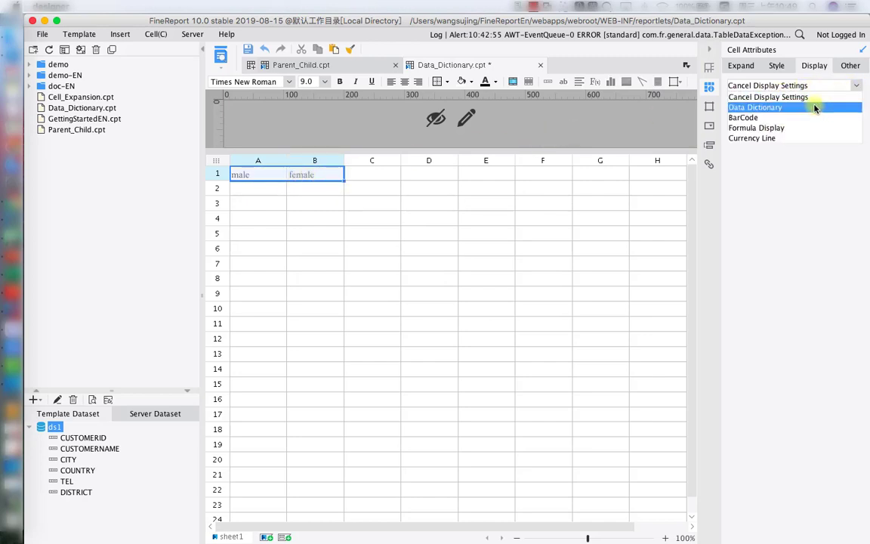
# - Define a custom dictionary for A1:B1 with pairs male→1 and female→2
pyautogui.click(755, 106)
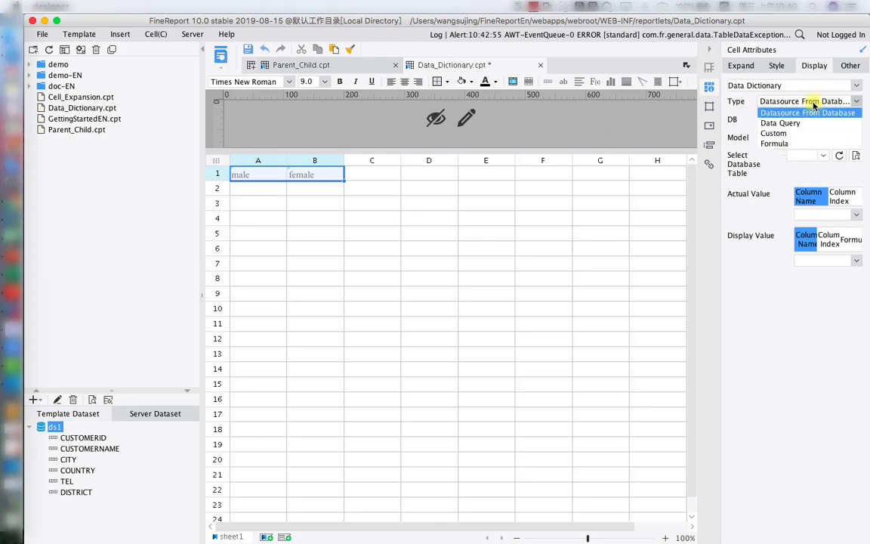
pyautogui.click(774, 133)
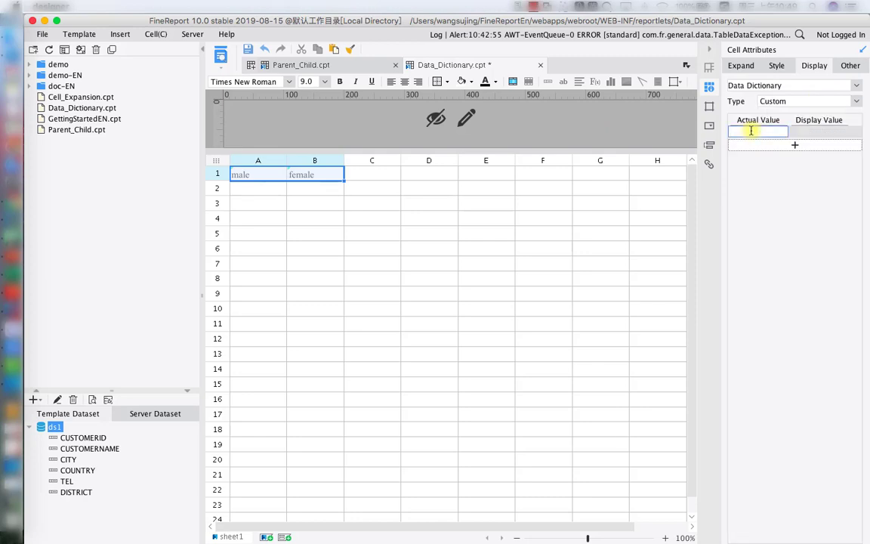
pyautogui.write('male')
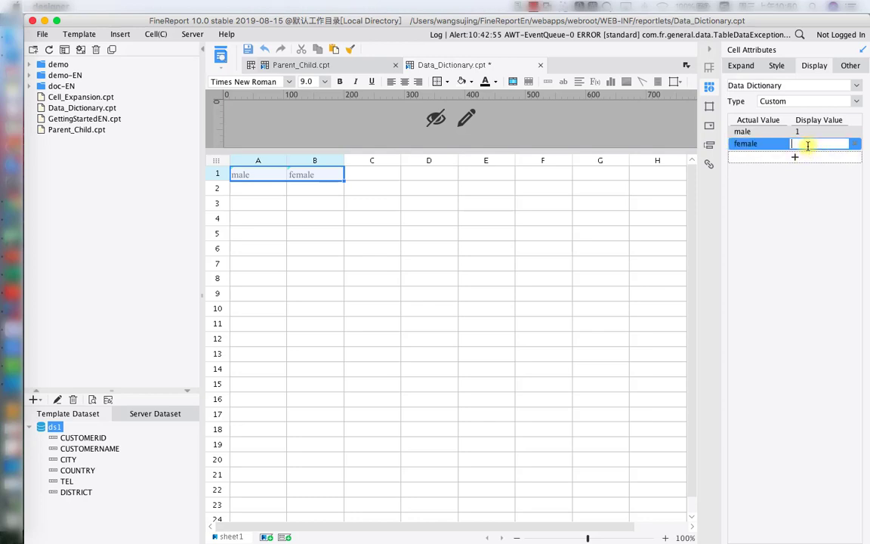
pyautogui.write('2')
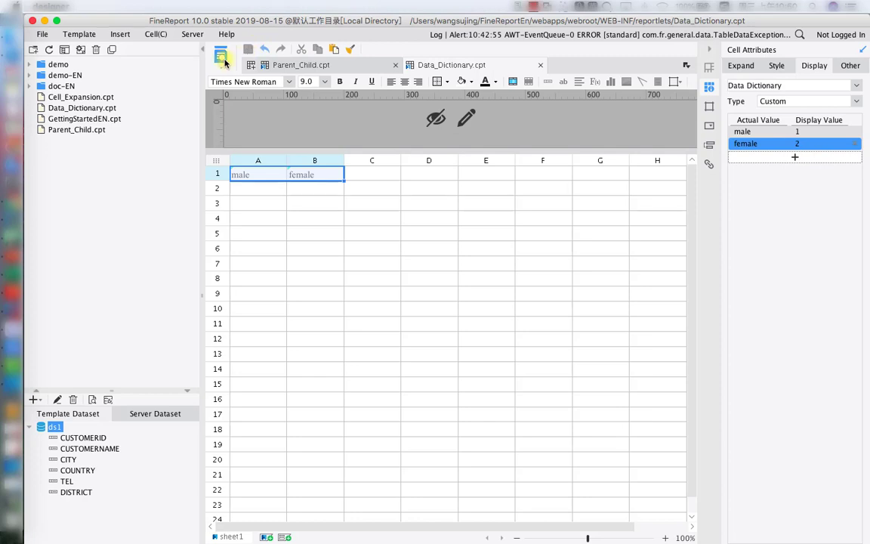
# - Preview the report in the browser to confirm cells show 1 and 2
pyautogui.click(222, 59)
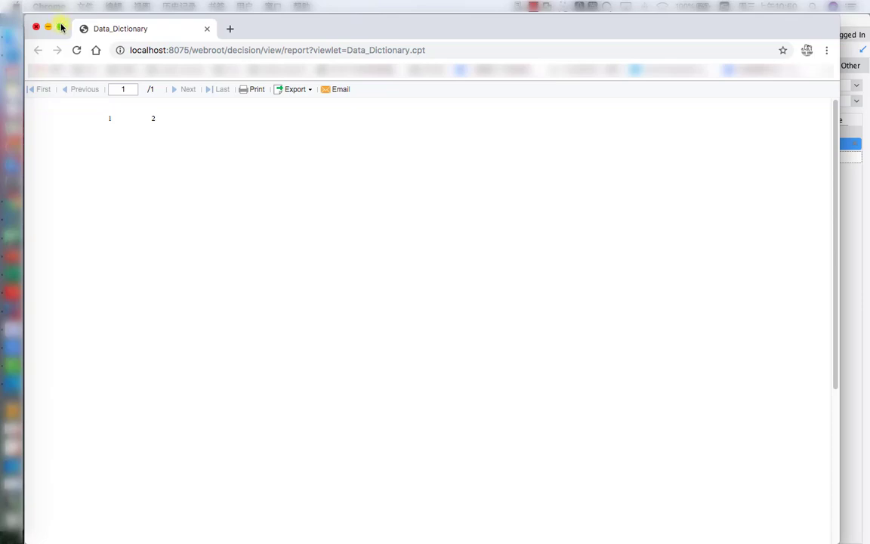